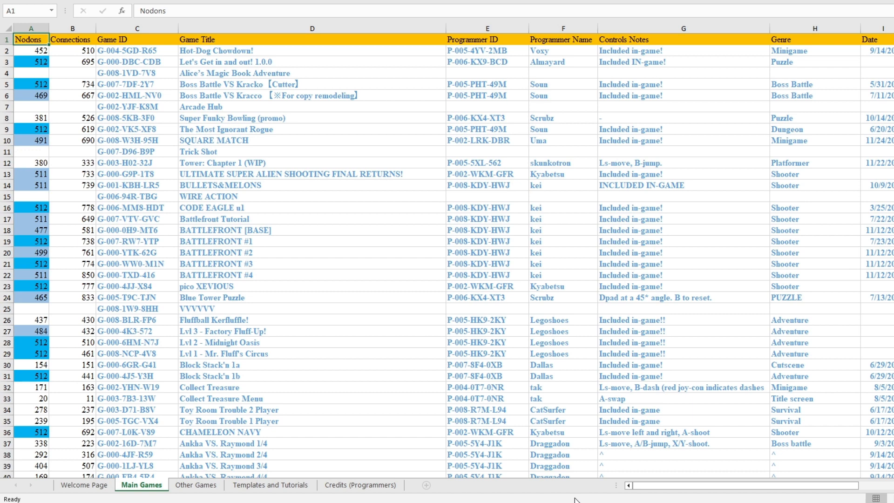
{"action": "mouse_move", "coordinate": [654, 462]}
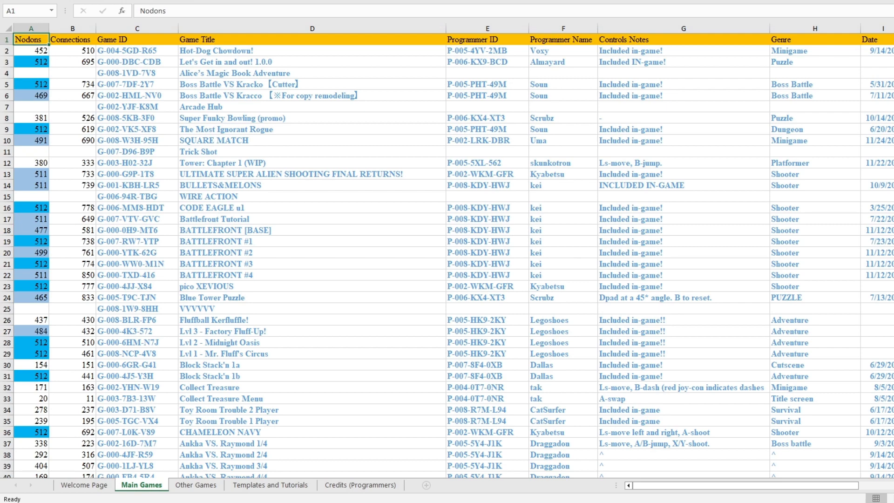
Scroll the Main Games sheet down until the games around row 393-400 are in view
{"action": "scroll", "scroll_direction": "down", "scroll_amount": 3}
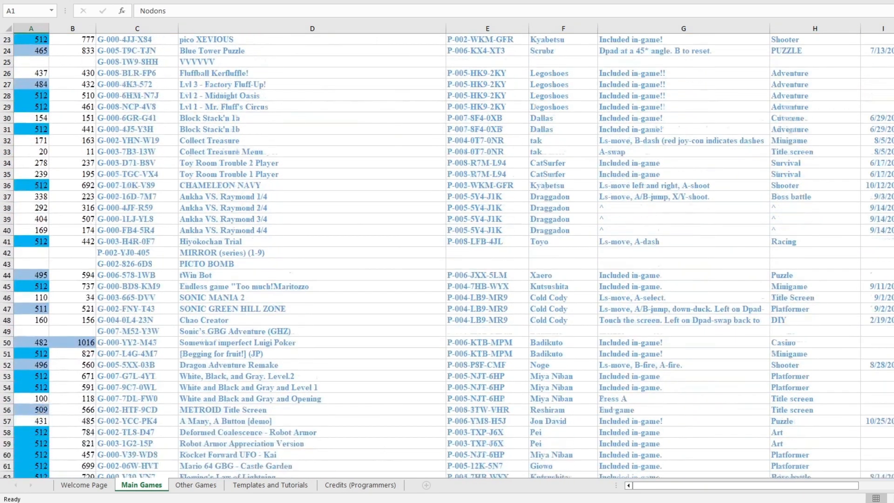
{"action": "scroll", "scroll_direction": "down", "scroll_amount": 3}
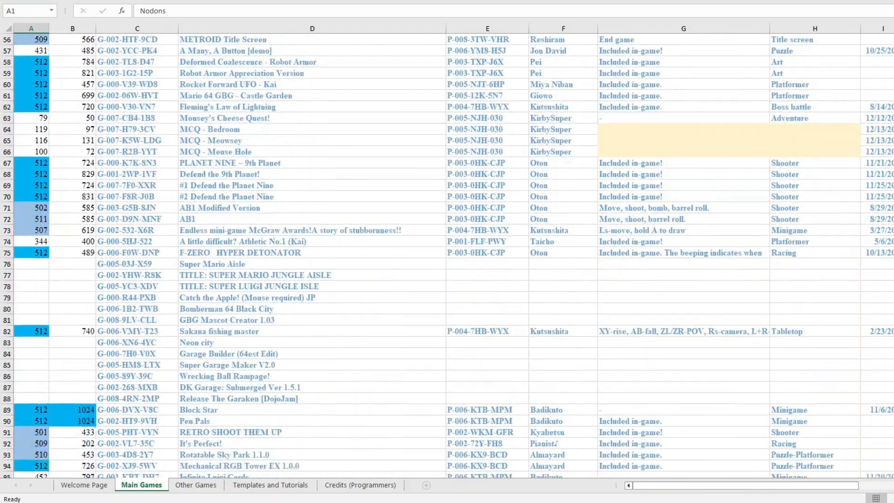
{"action": "scroll", "scroll_direction": "down", "scroll_amount": 3}
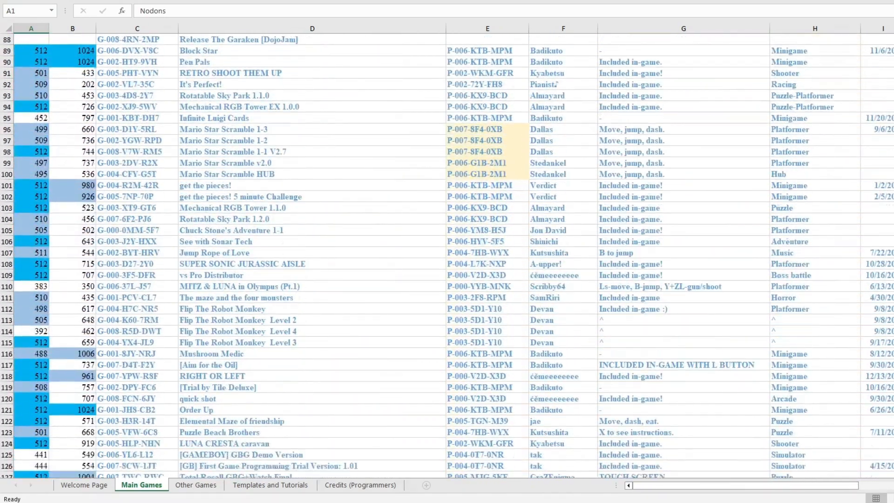
{"action": "scroll", "scroll_direction": "down", "scroll_amount": 3}
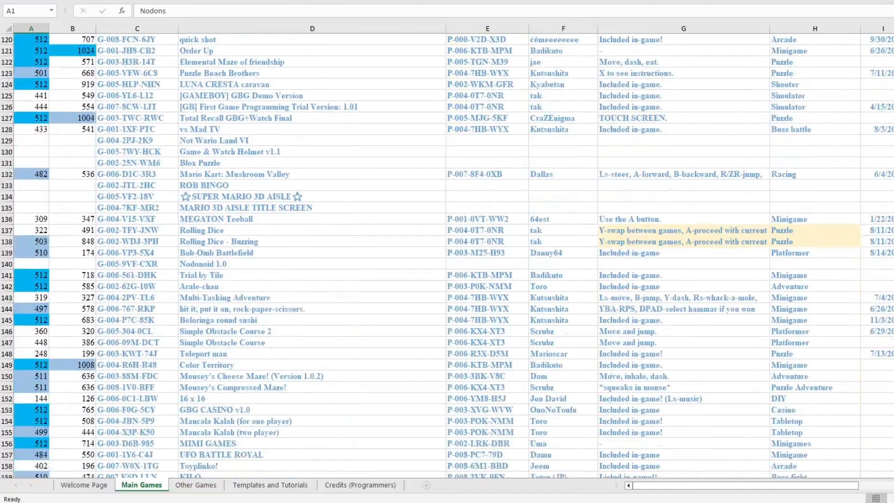
{"action": "scroll", "scroll_direction": "down", "scroll_amount": 3}
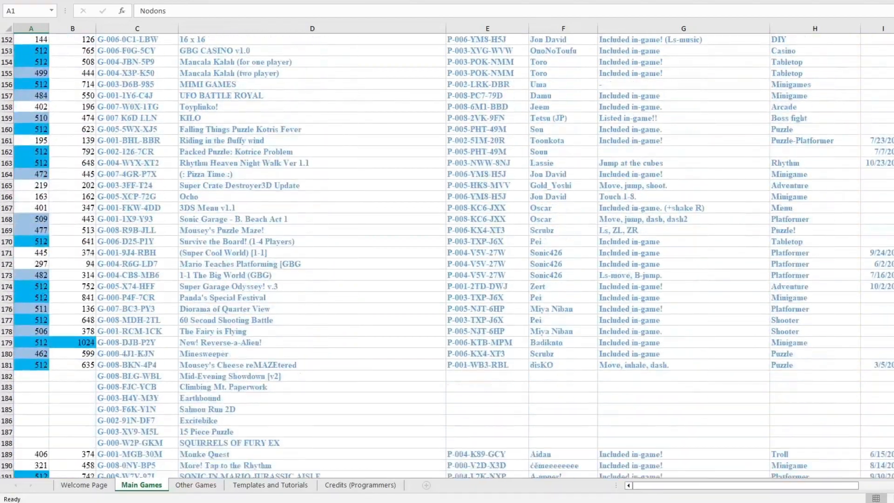
{"action": "scroll", "scroll_direction": "down", "scroll_amount": 3}
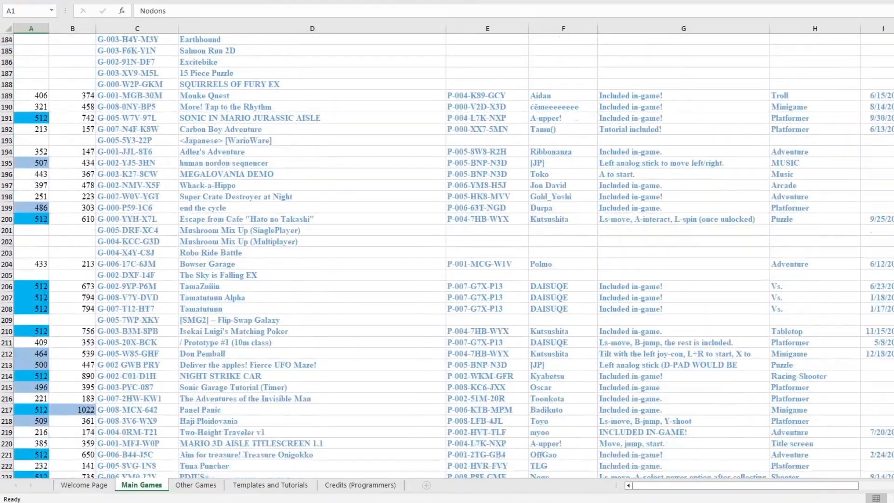
{"action": "scroll", "scroll_direction": "down", "scroll_amount": 3}
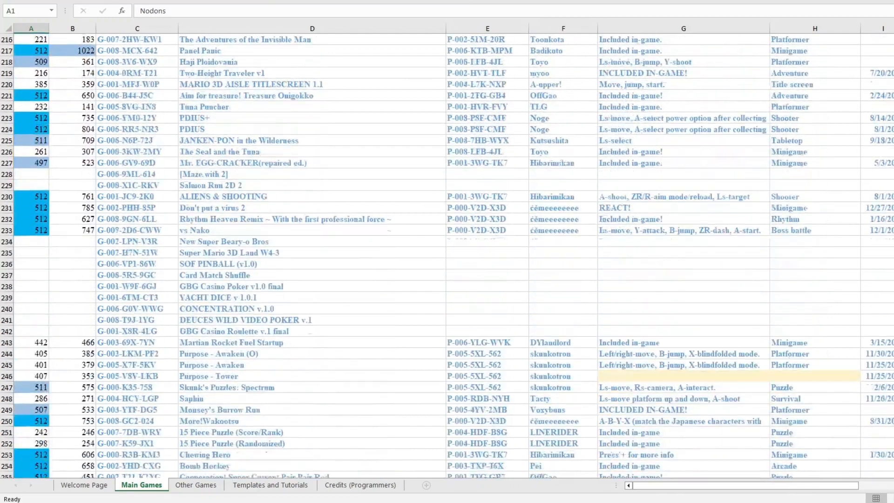
{"action": "scroll", "scroll_direction": "down", "scroll_amount": 3}
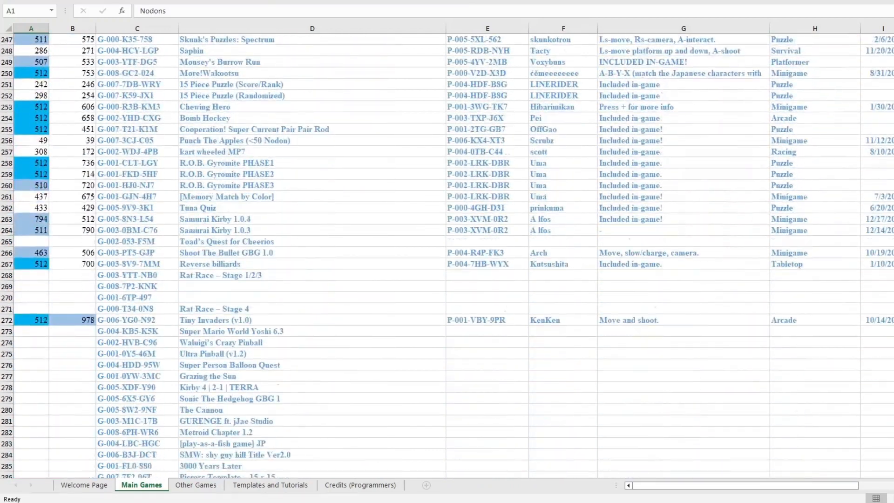
{"action": "scroll", "scroll_direction": "down", "scroll_amount": 3}
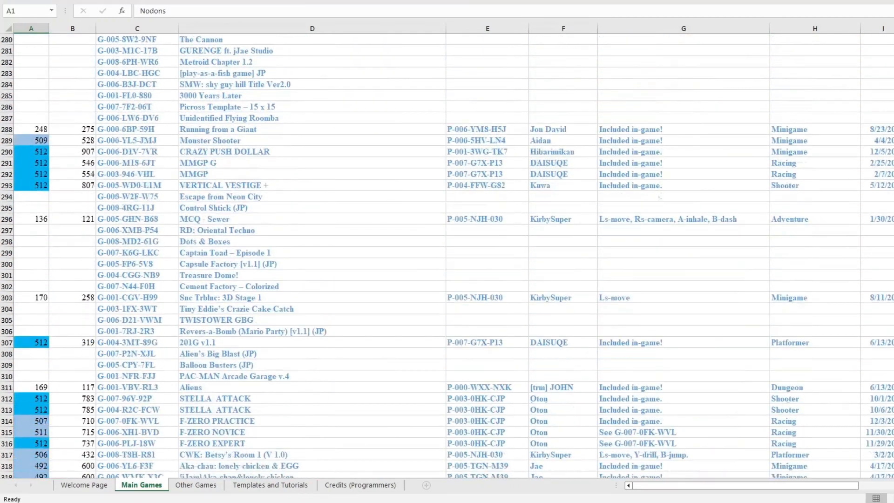
{"action": "scroll", "scroll_direction": "down", "scroll_amount": 3}
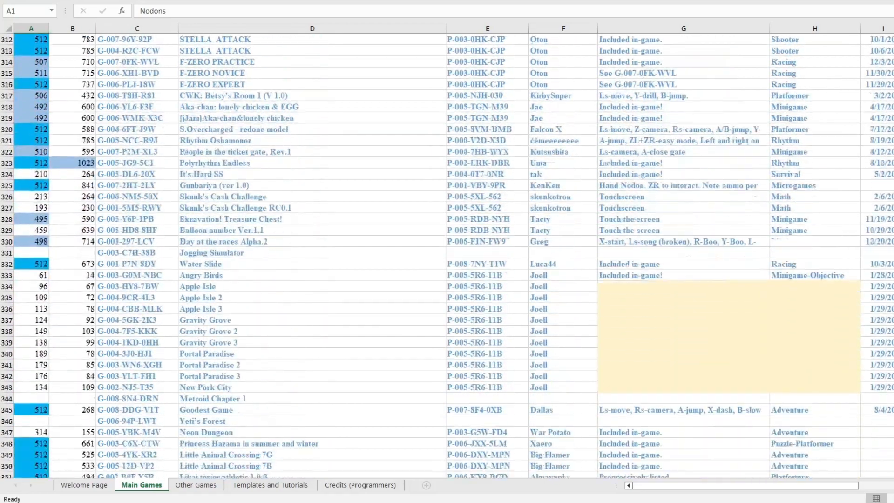
{"action": "scroll", "scroll_direction": "down", "scroll_amount": 3}
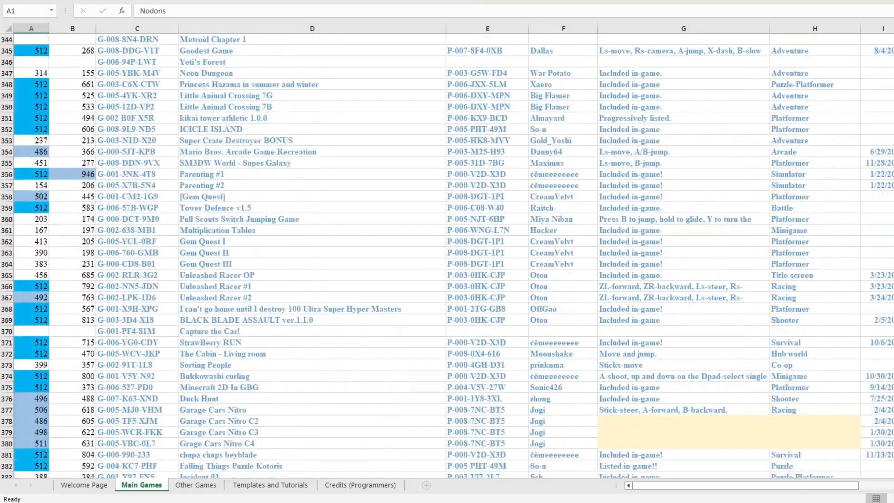
{"action": "scroll", "scroll_direction": "down", "scroll_amount": 3}
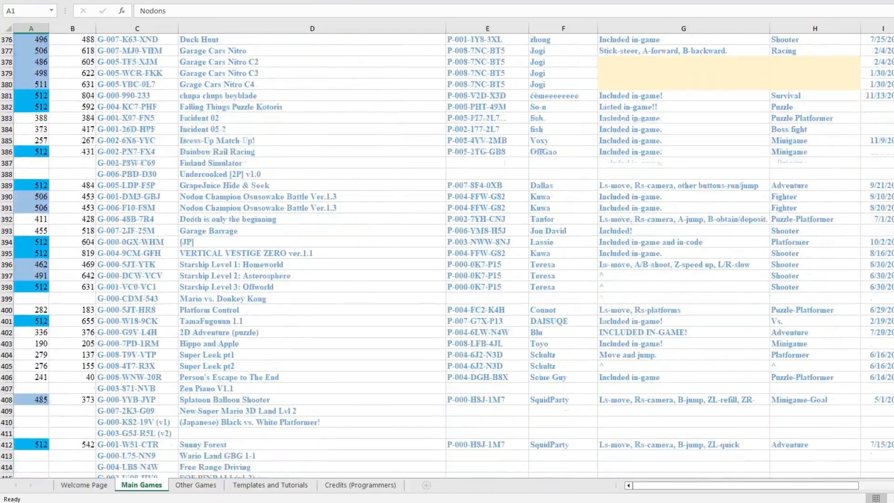
{"action": "scroll", "scroll_direction": "down", "scroll_amount": 3}
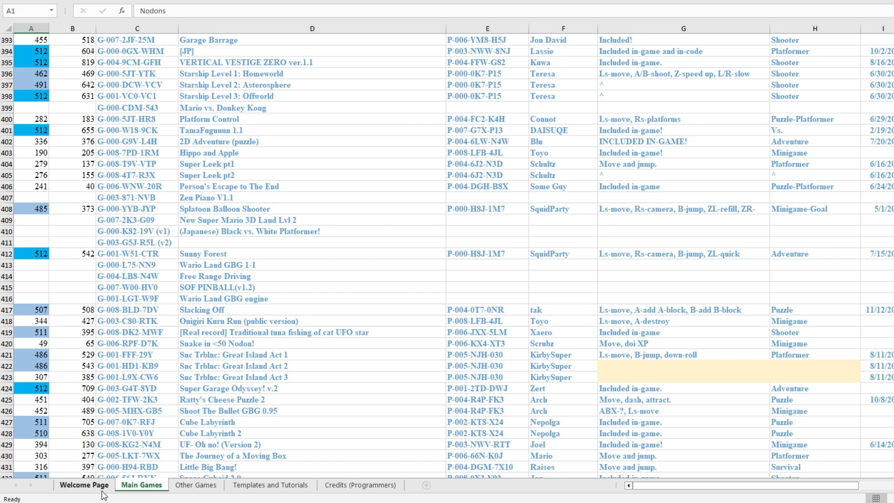
Switch to the Welcome Page sheet with the author's introduction and notes
{"action": "left_click", "coordinate": [84, 486]}
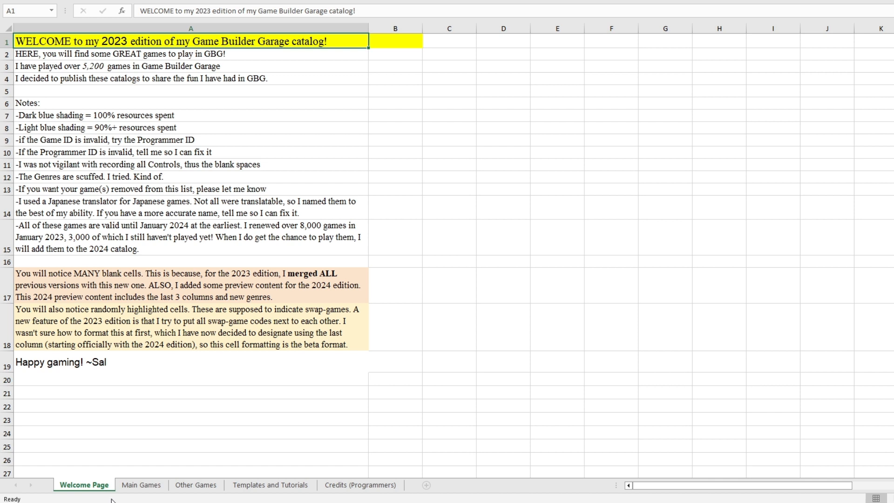
{"action": "mouse_move", "coordinate": [117, 498]}
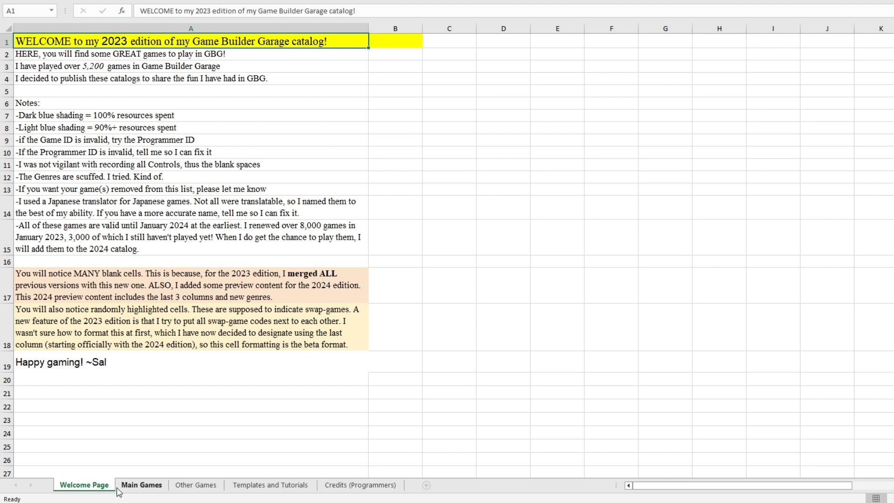
Return to the Main Games sheet and scroll the list down past row 460
{"action": "left_click", "coordinate": [142, 485]}
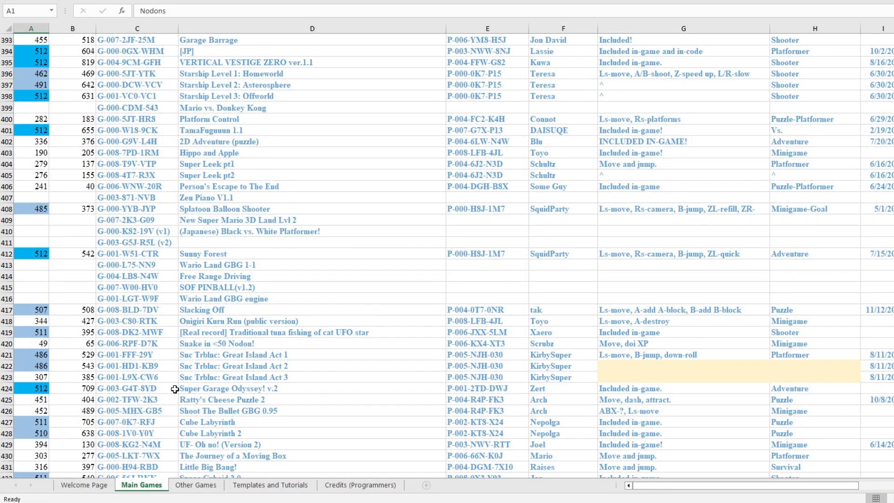
{"action": "scroll", "scroll_direction": "down", "scroll_amount": 3}
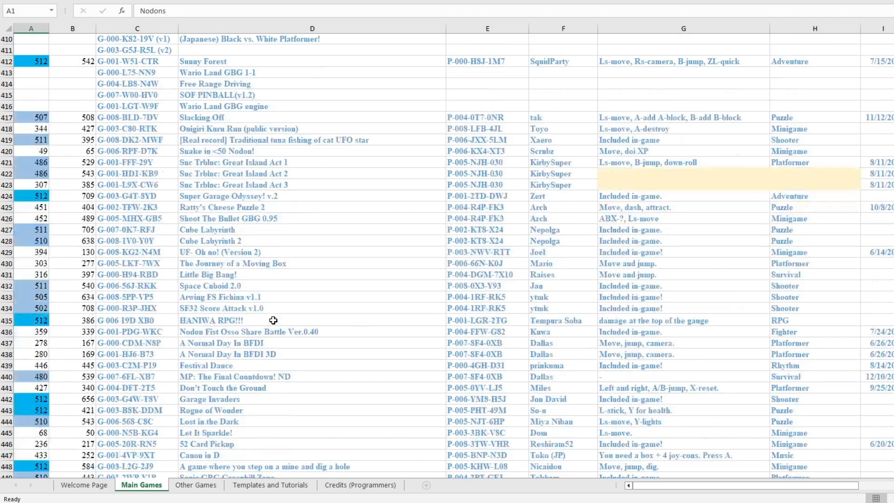
{"action": "scroll", "scroll_direction": "down", "scroll_amount": 3}
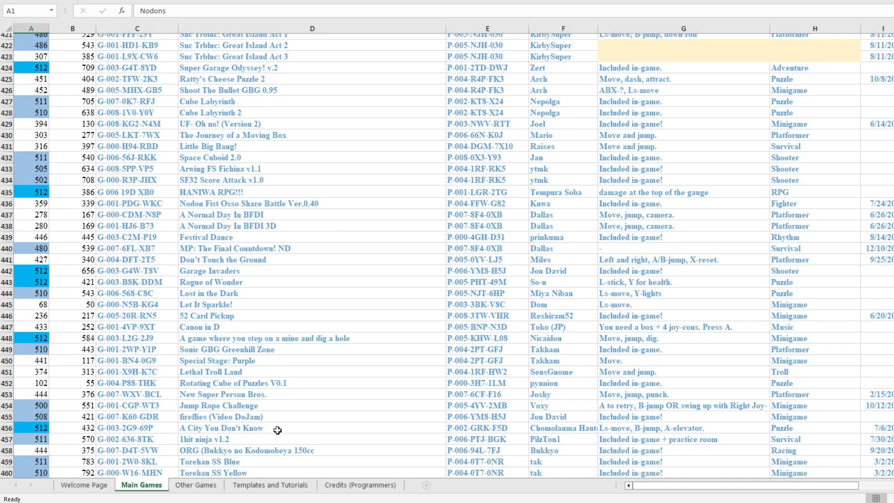
Switch to the Other Games sheet and scroll to the Picross, Star Fox and Minecraft entries near row 107
{"action": "left_click", "coordinate": [196, 485]}
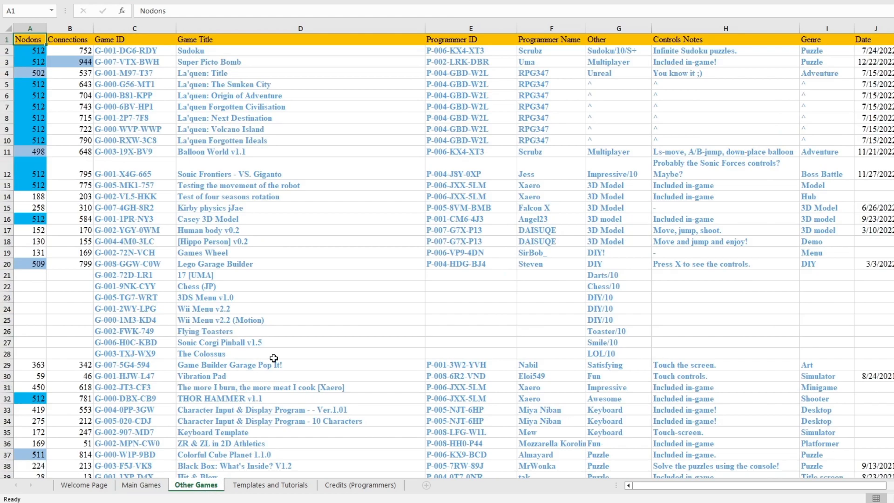
{"action": "mouse_move", "coordinate": [306, 339]}
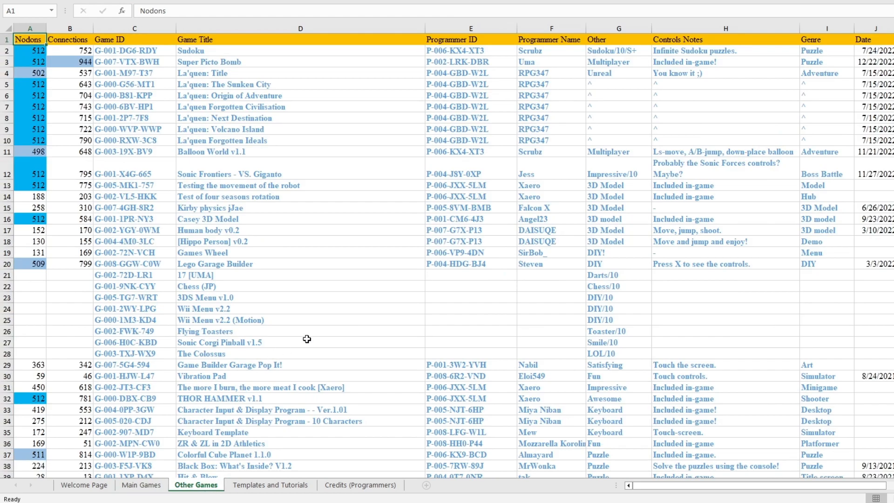
{"action": "scroll", "scroll_direction": "down", "scroll_amount": 3}
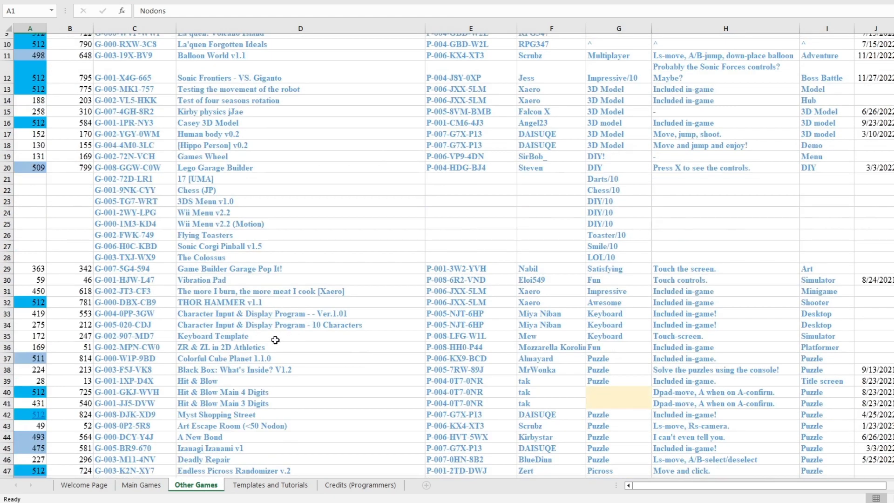
{"action": "scroll", "scroll_direction": "down", "scroll_amount": 3}
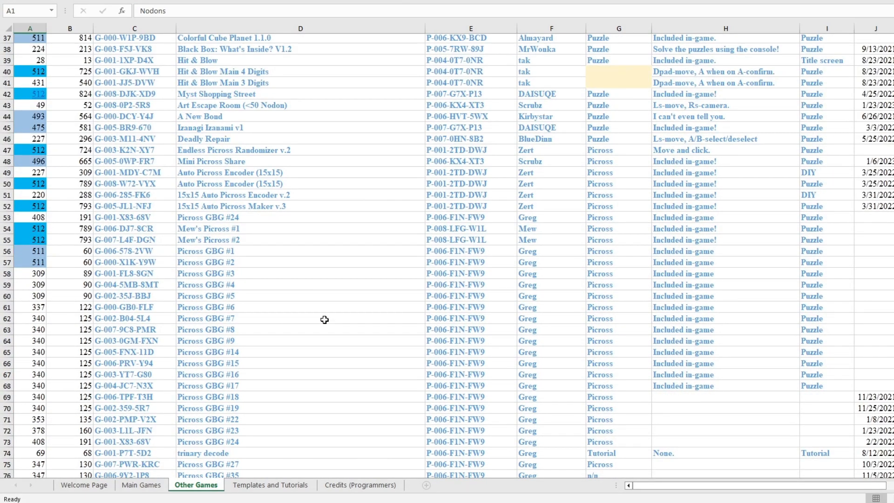
{"action": "scroll", "scroll_direction": "down", "scroll_amount": 3}
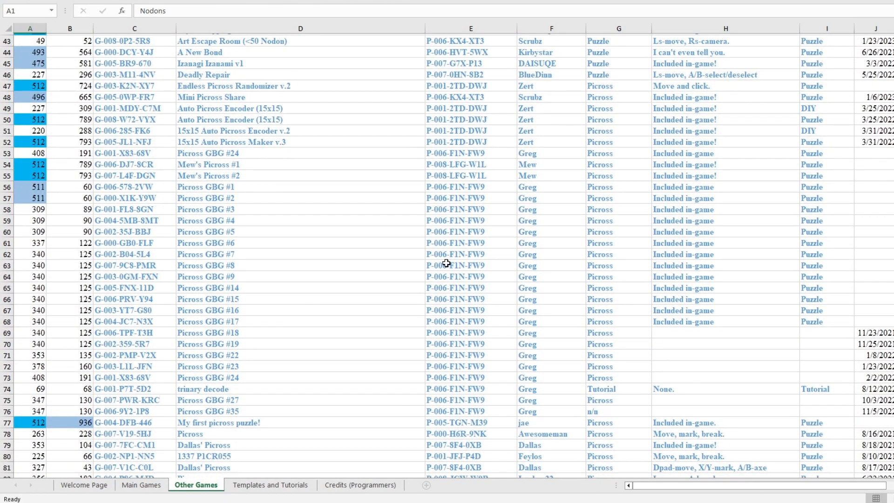
{"action": "scroll", "scroll_direction": "down", "scroll_amount": 3}
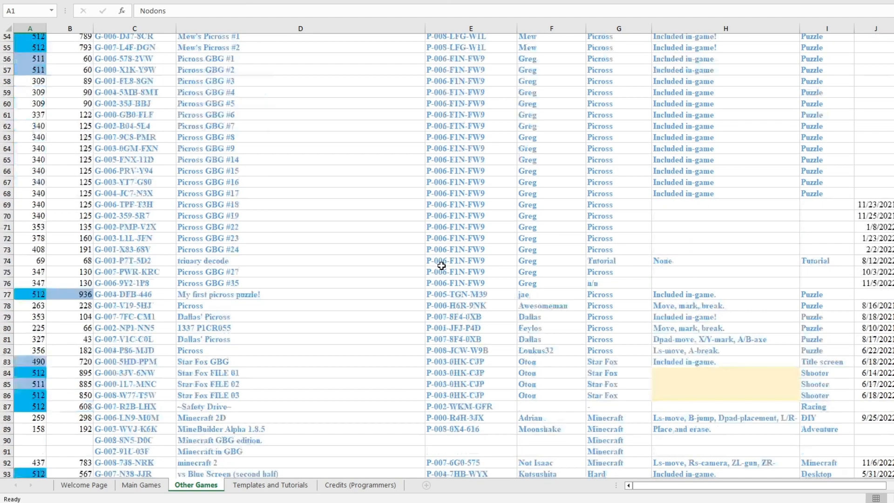
{"action": "scroll", "scroll_direction": "down", "scroll_amount": 3}
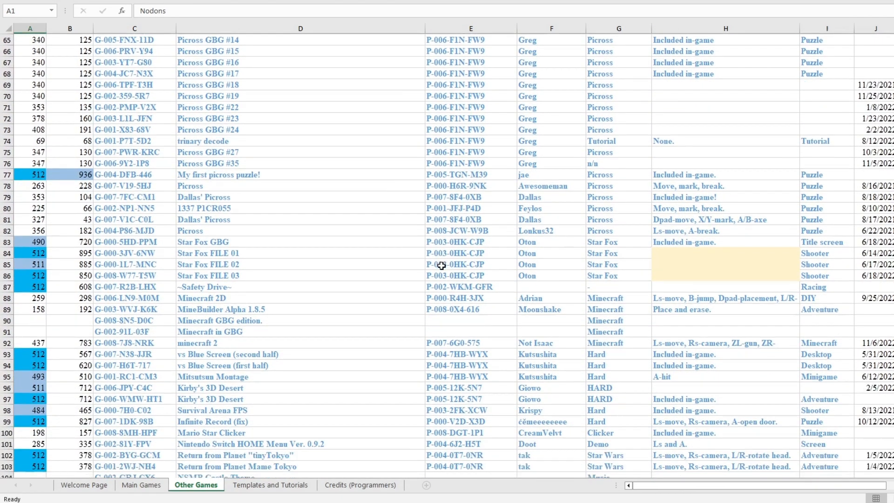
{"action": "scroll", "scroll_direction": "down", "scroll_amount": 3}
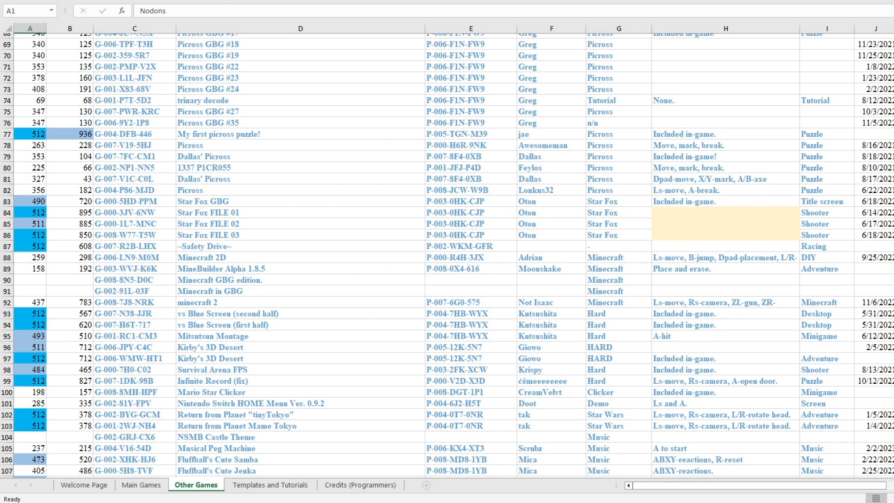
Scroll far down the Other Games list to the NEONA series cutscene entries around row 968
{"action": "scroll", "scroll_direction": "down", "scroll_amount": 3}
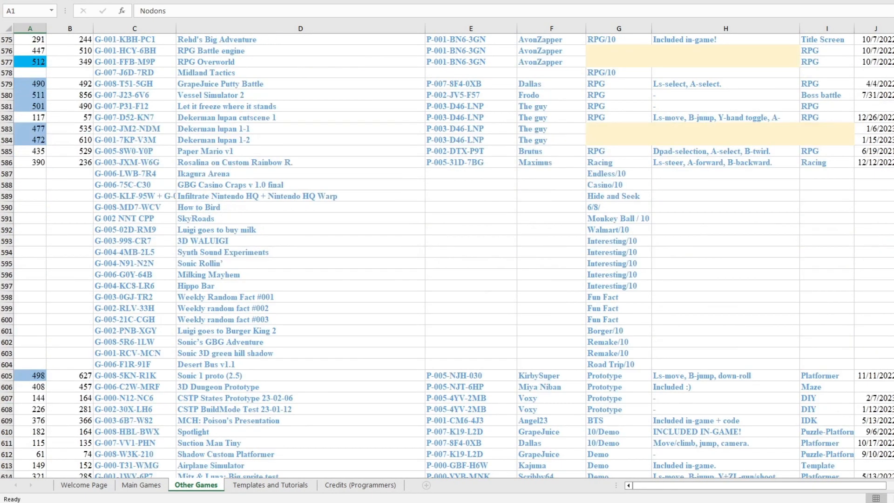
{"action": "mouse_move", "coordinate": [750, 367]}
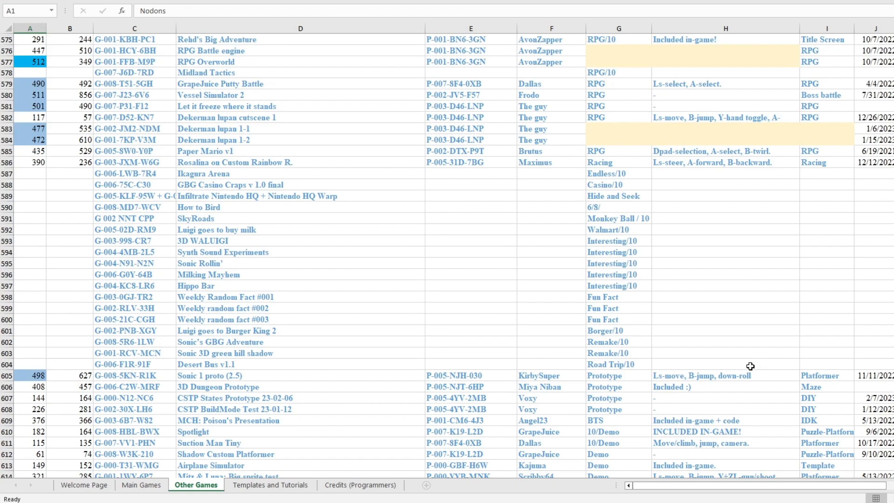
{"action": "scroll", "scroll_direction": "down", "scroll_amount": 3}
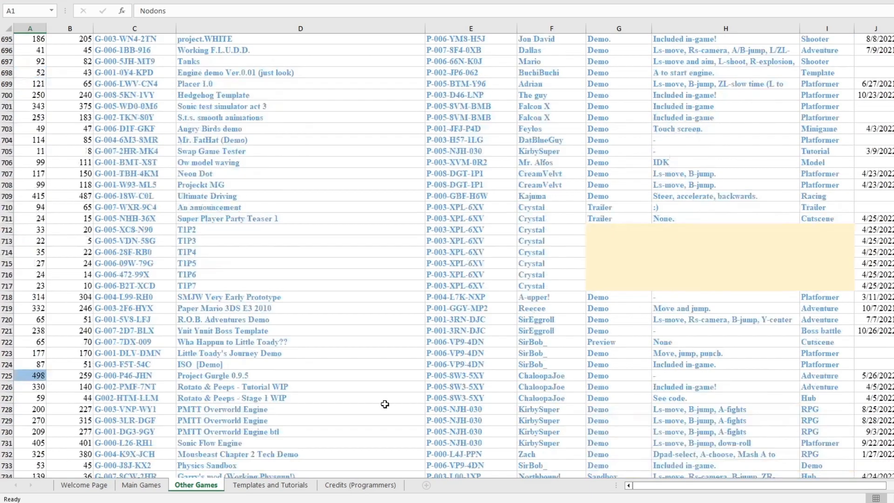
{"action": "scroll", "scroll_direction": "down", "scroll_amount": 3}
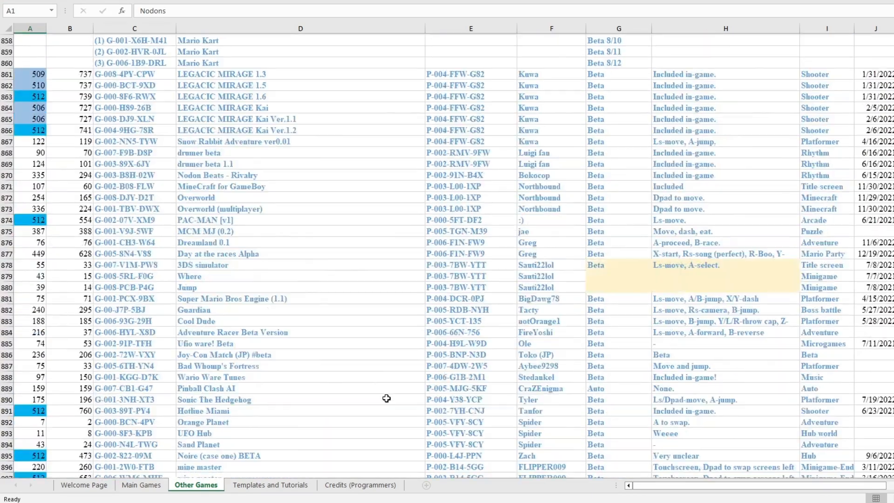
{"action": "scroll", "scroll_direction": "down", "scroll_amount": 3}
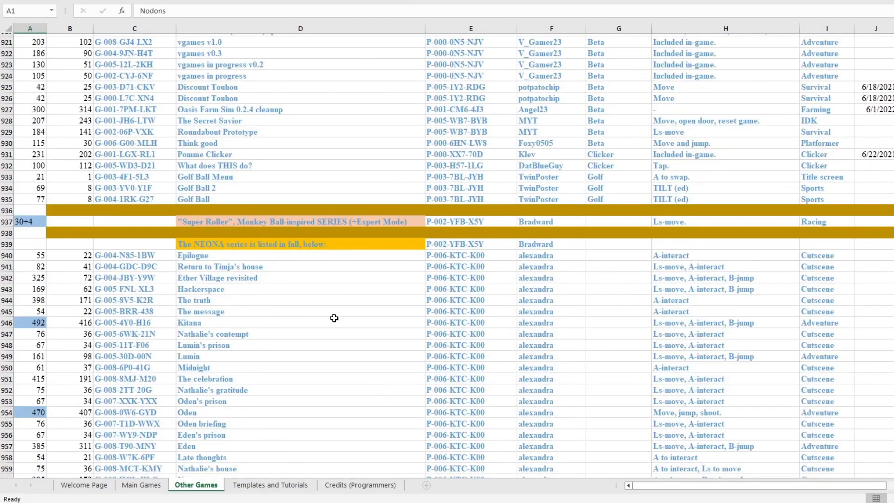
{"action": "scroll", "scroll_direction": "down", "scroll_amount": 3}
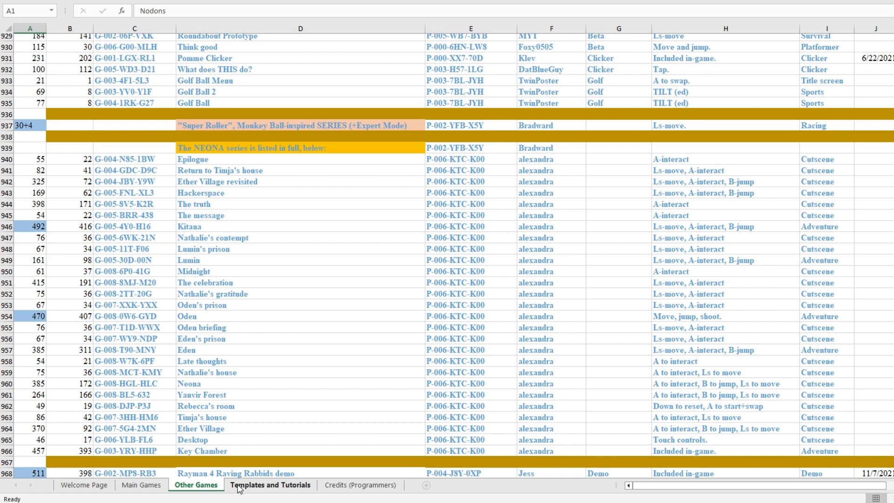
Switch to the Templates and Tutorials sheet and scroll to the Camera templates near row 62-88
{"action": "left_click", "coordinate": [270, 485]}
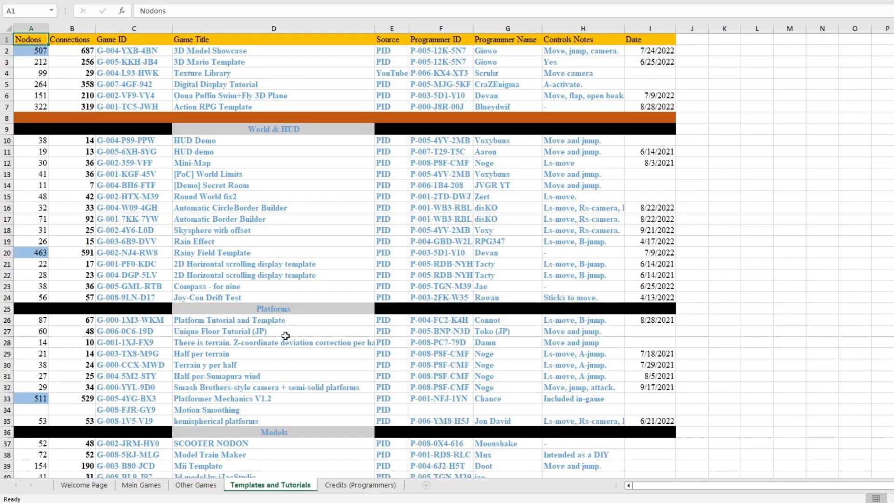
{"action": "mouse_move", "coordinate": [298, 352]}
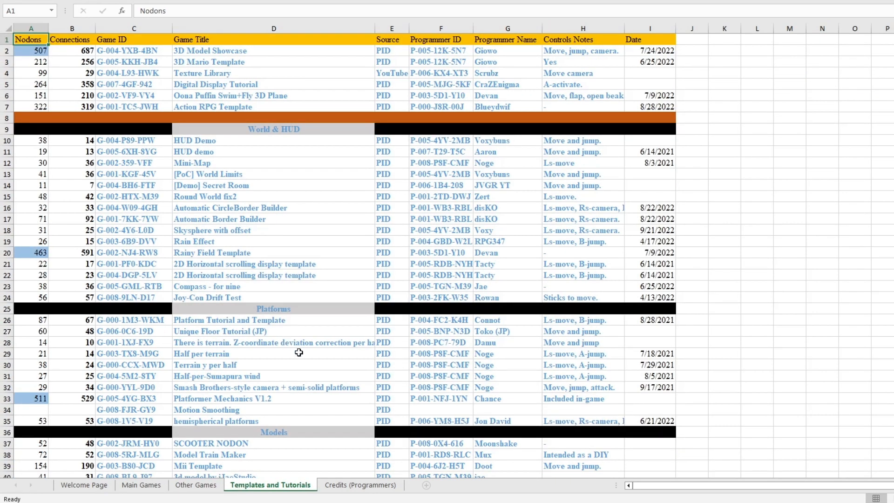
{"action": "scroll", "scroll_direction": "down", "scroll_amount": 3}
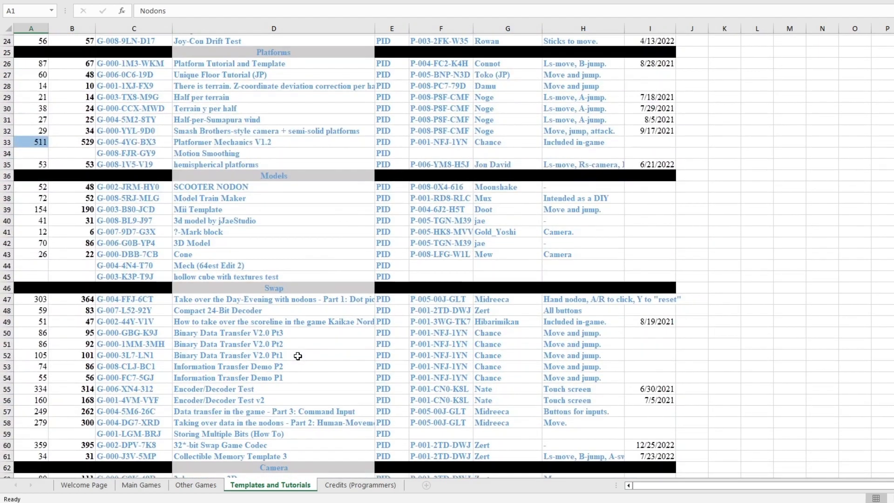
{"action": "scroll", "scroll_direction": "down", "scroll_amount": 3}
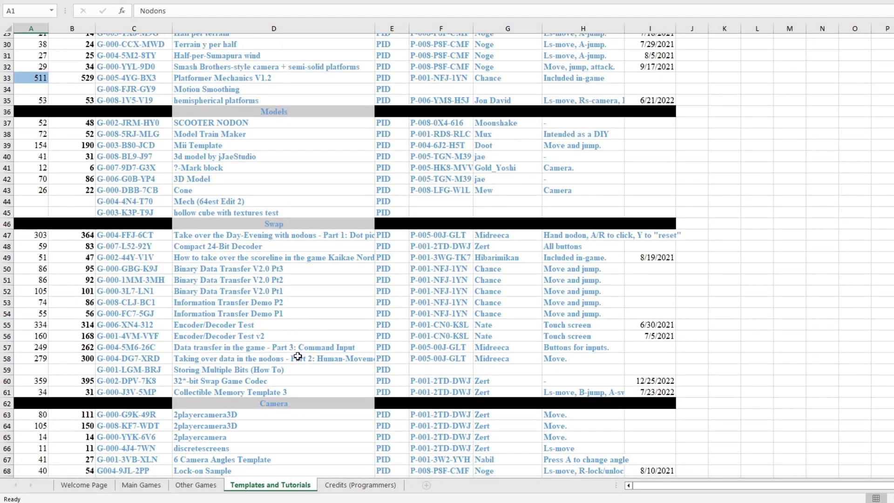
{"action": "scroll", "scroll_direction": "down", "scroll_amount": 3}
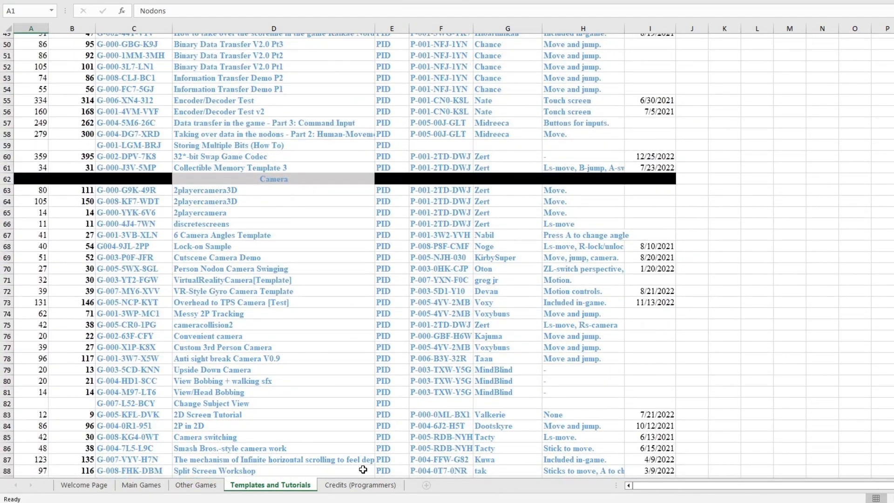
Switch to the Credits (Programmers) sheet and scroll the PID, name and game-count list to row 106
{"action": "left_click", "coordinate": [360, 484]}
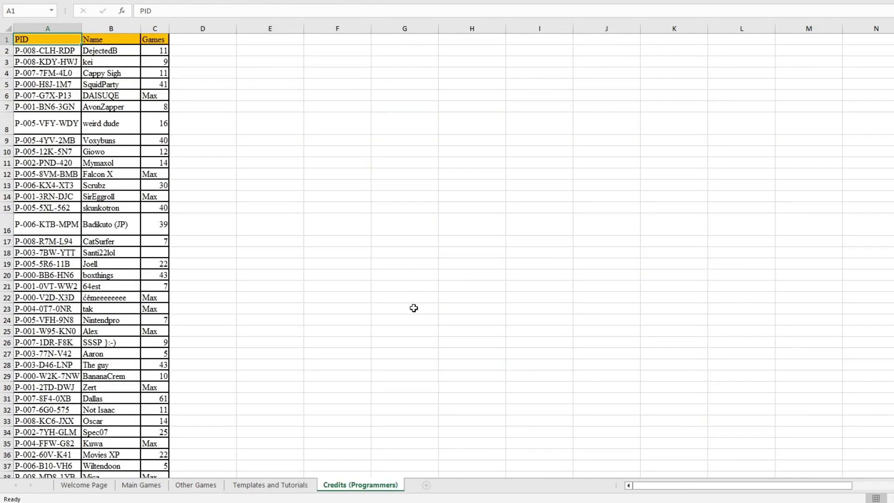
{"action": "mouse_move", "coordinate": [411, 304]}
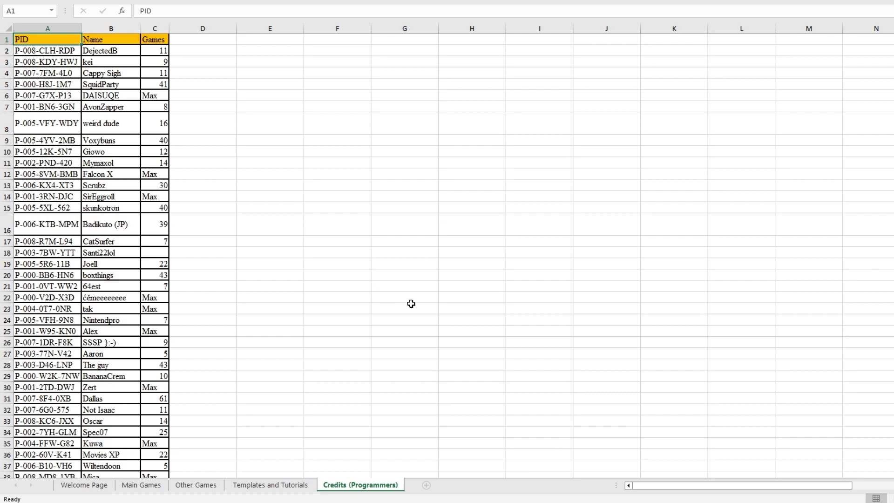
{"action": "scroll", "scroll_direction": "down", "scroll_amount": 3}
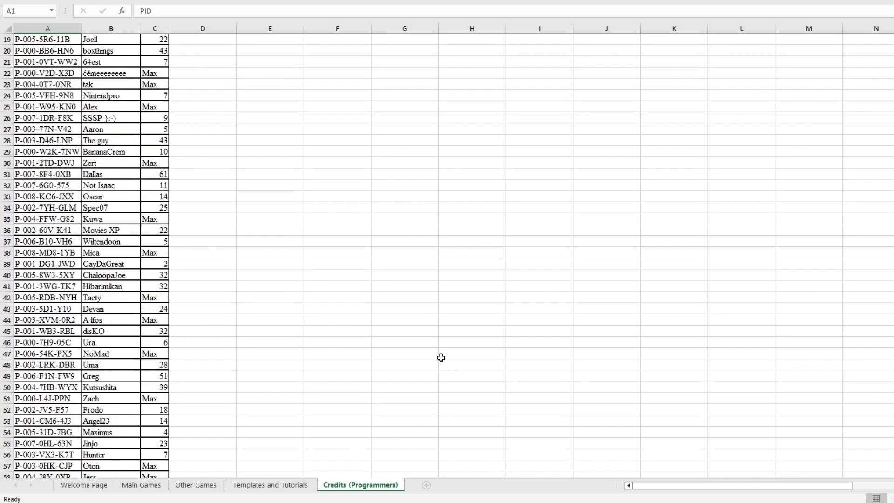
{"action": "scroll", "scroll_direction": "down", "scroll_amount": 3}
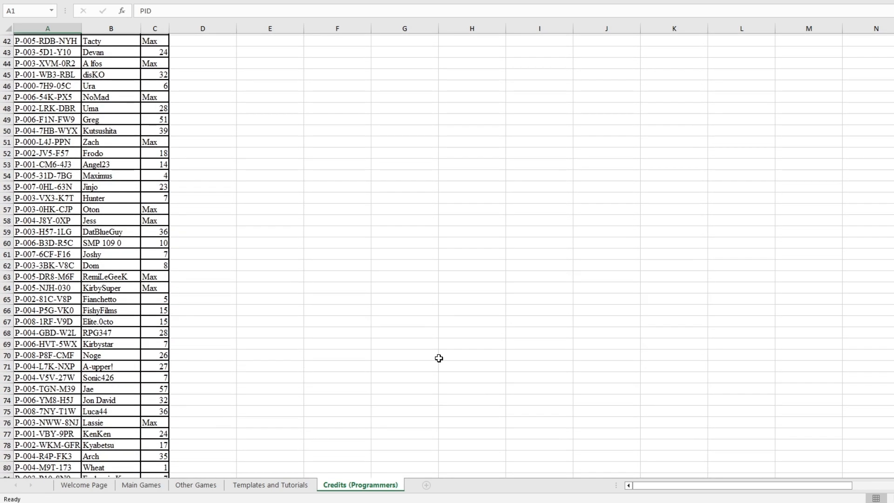
{"action": "scroll", "scroll_direction": "down", "scroll_amount": 3}
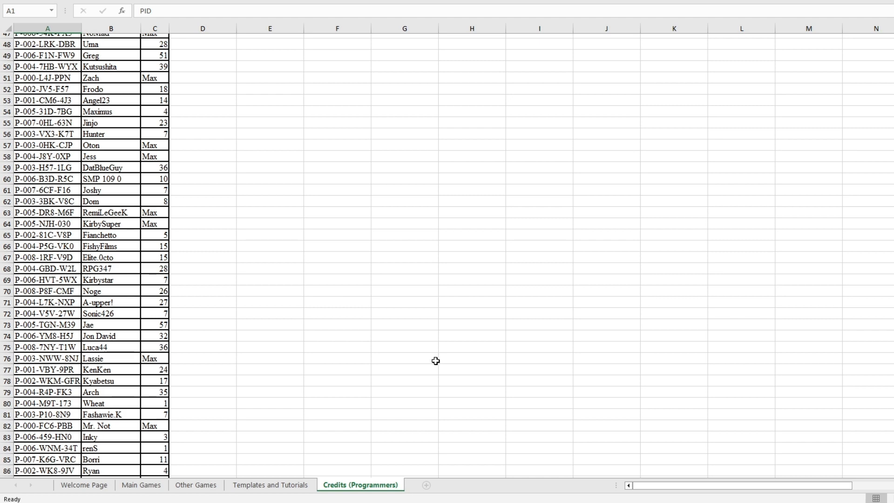
{"action": "scroll", "scroll_direction": "down", "scroll_amount": 3}
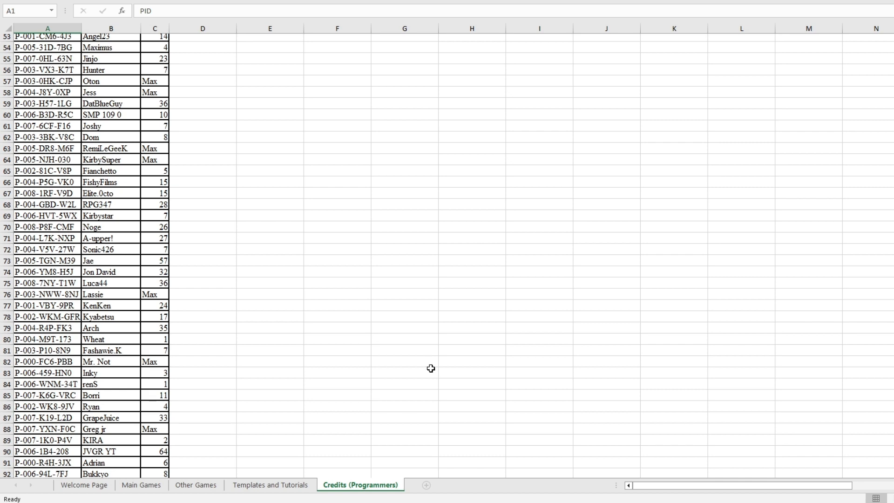
{"action": "mouse_move", "coordinate": [315, 400]}
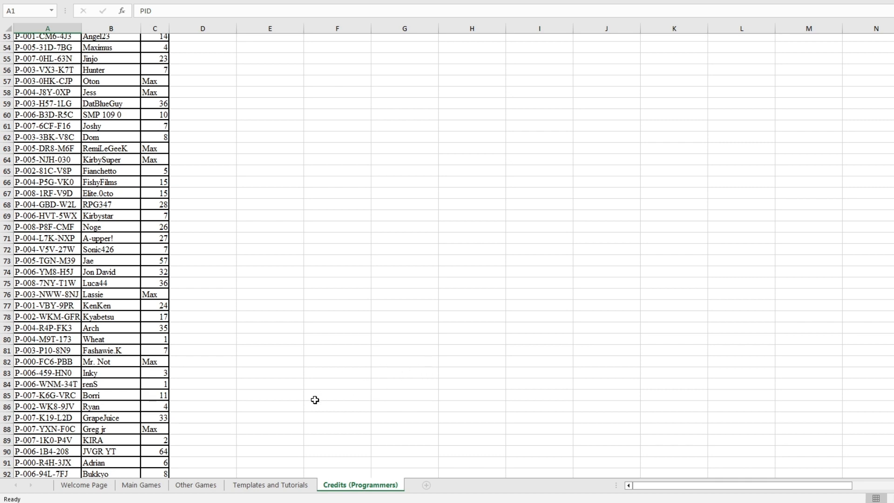
{"action": "scroll", "scroll_direction": "down", "scroll_amount": 3}
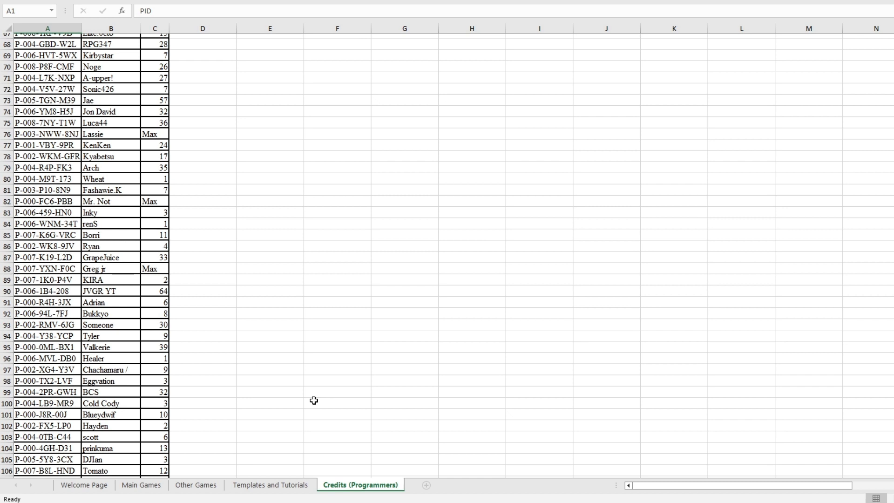
{"action": "mouse_move", "coordinate": [290, 367]}
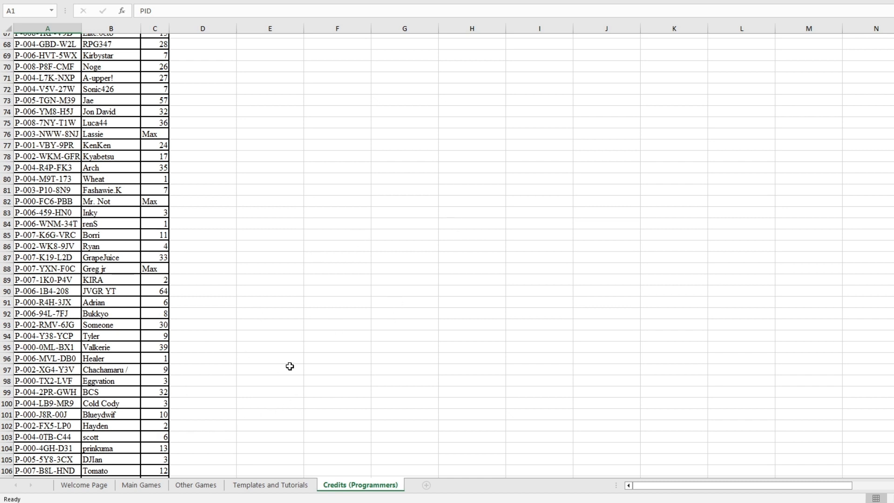